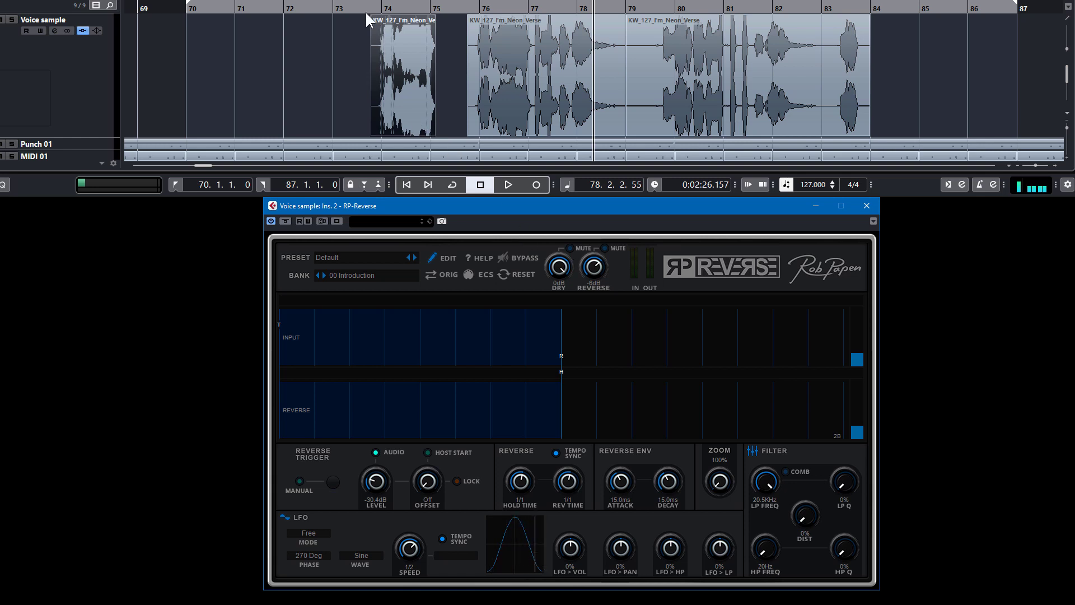
Step: Inspect the vocal clips and bring the project cursor back to bar 70
click(545, 76)
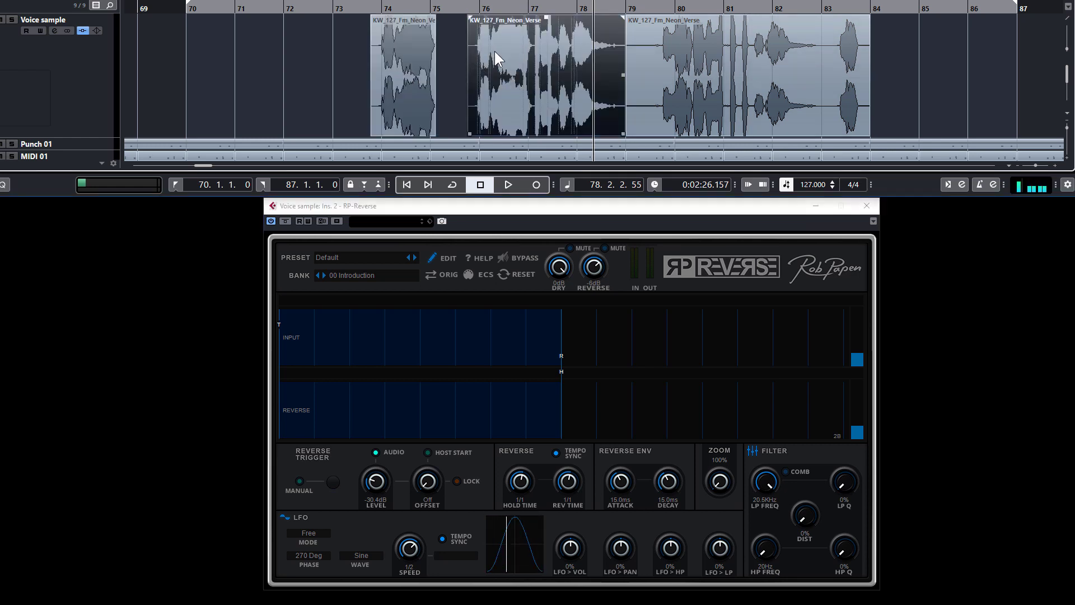
click(403, 76)
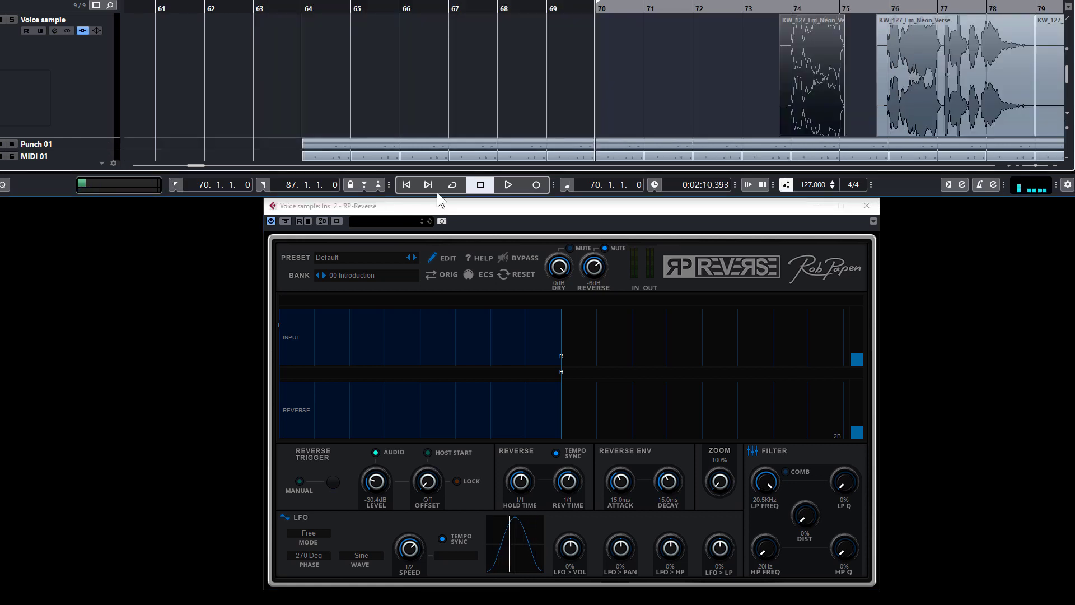
Step: Play the vocal passage from bar 70 while RP-Reverse displays input and reversed waveforms
click(507, 185)
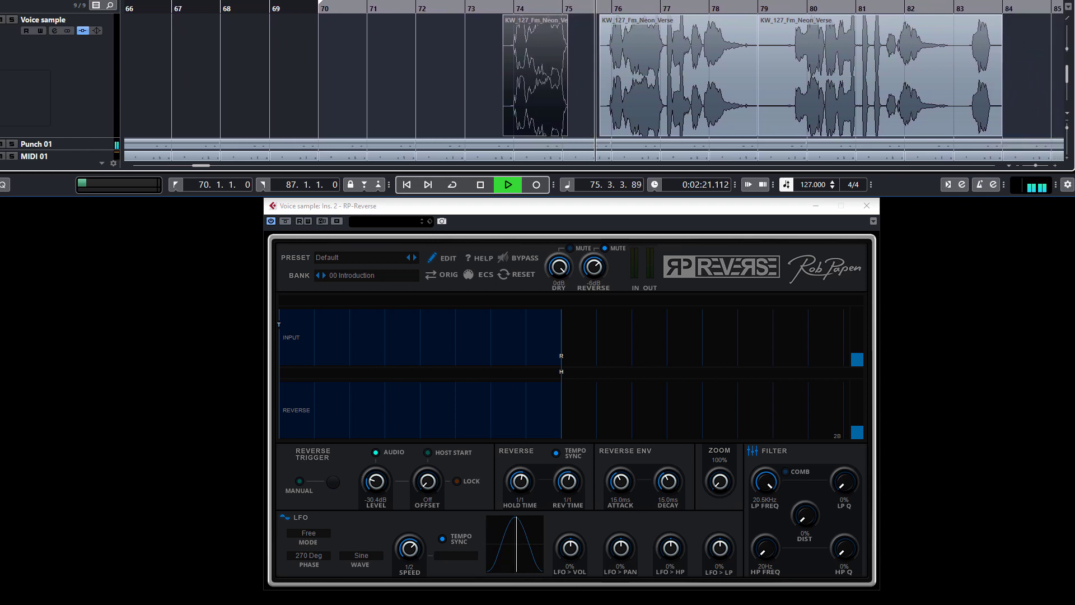
click(507, 185)
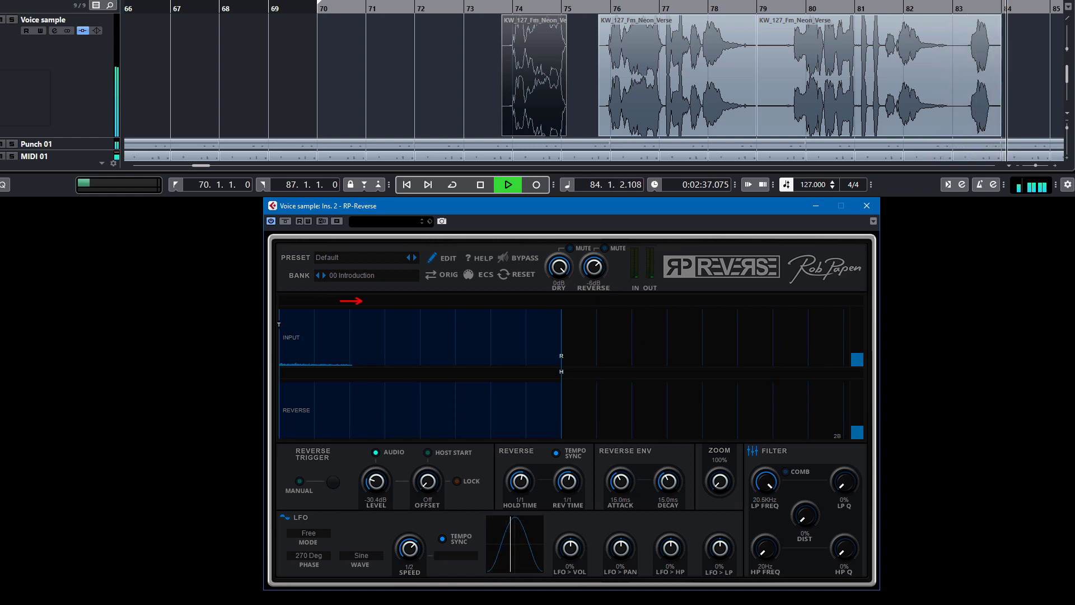
click(507, 184)
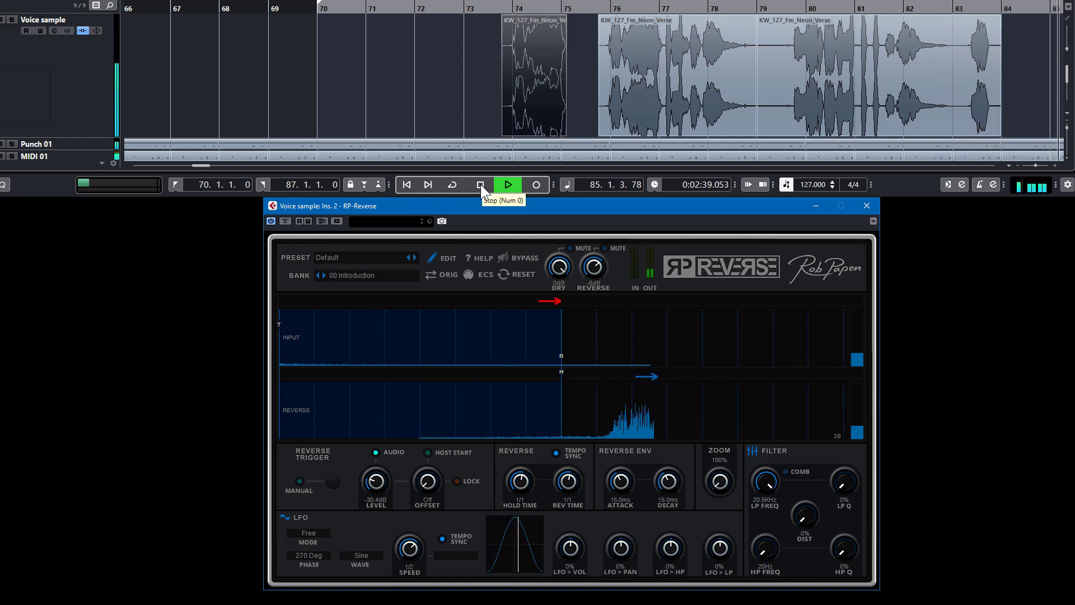
Step: Stop playback so the cursor returns to bar 70
click(480, 185)
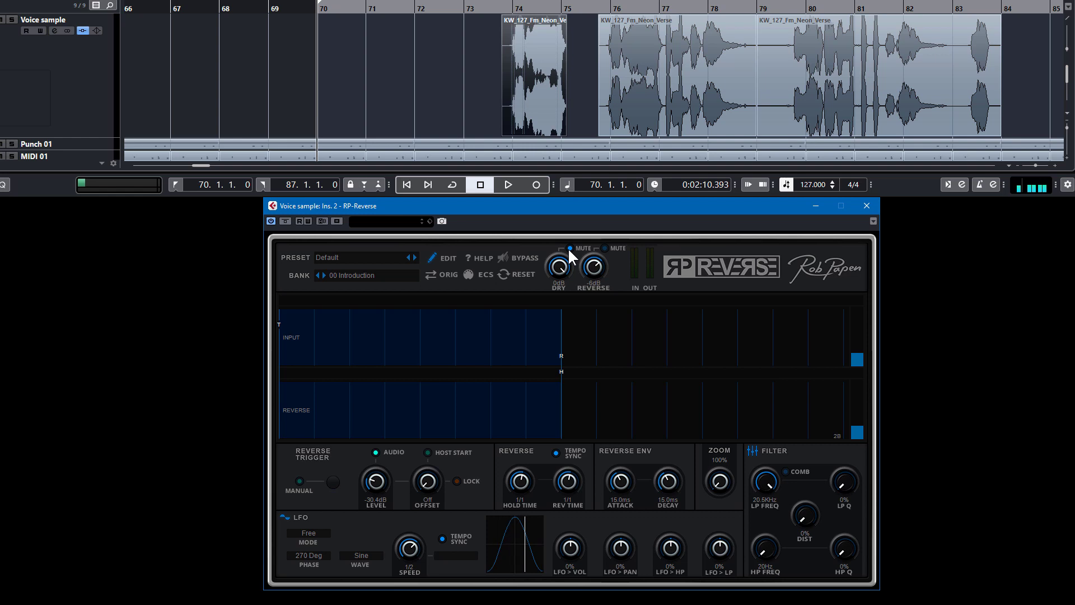
mouse_move(563, 279)
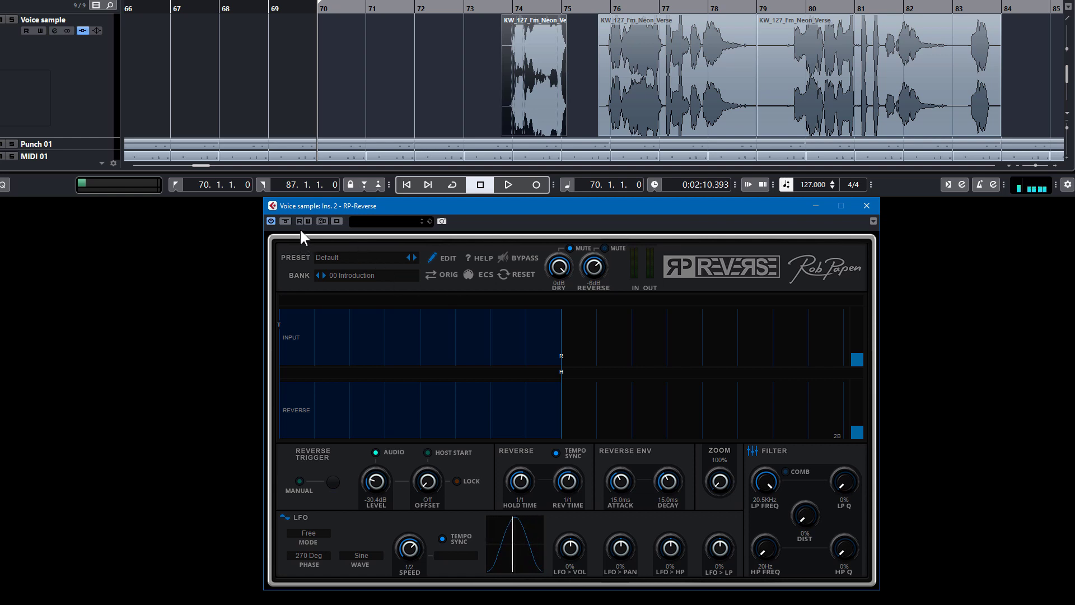
Step: Toggle a plug-in toolbar button and restart playback from bar 70
click(302, 220)
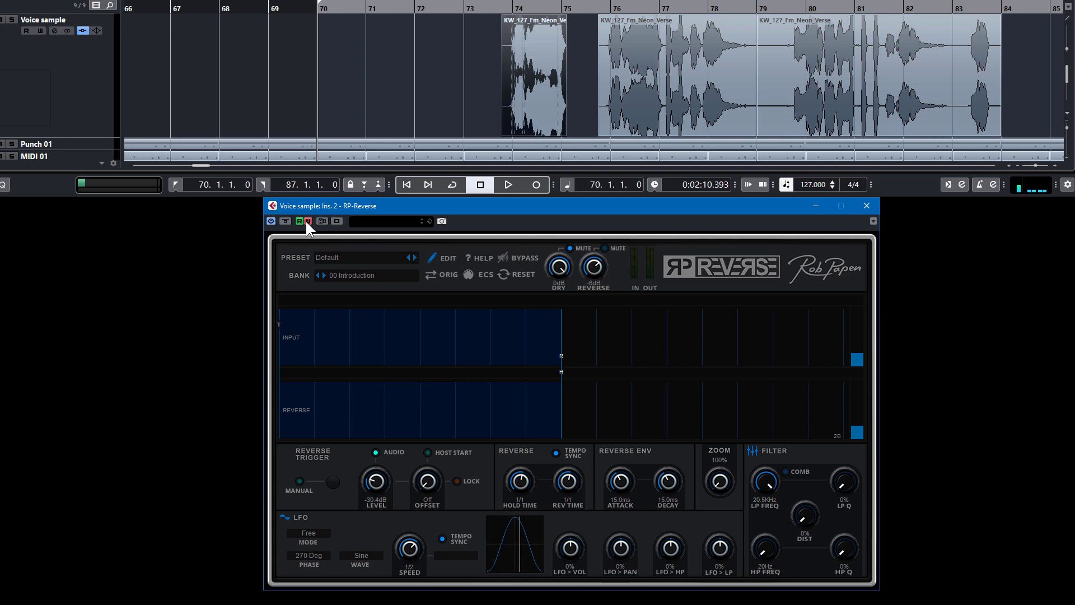
click(508, 185)
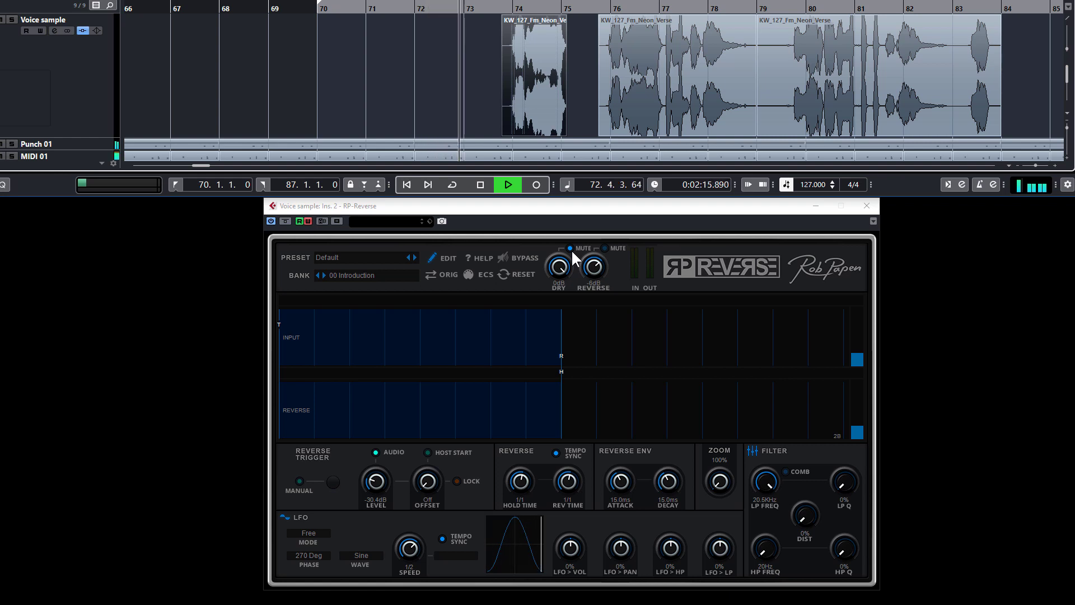
click(507, 184)
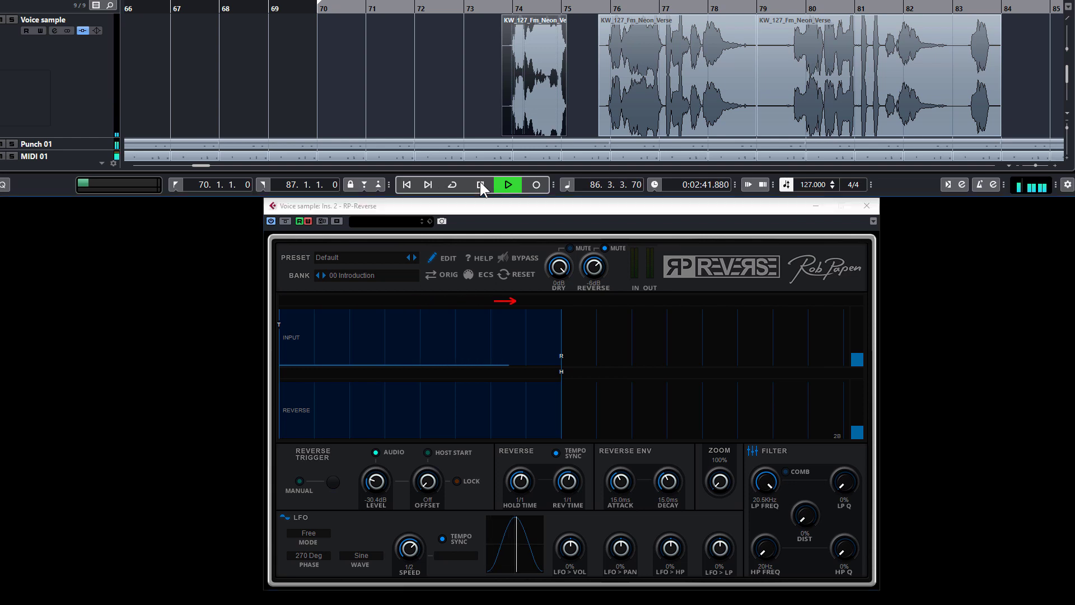
Step: Stop, nudge the reversed vocal copy later, and play the bar 73–78 cycle
click(480, 183)
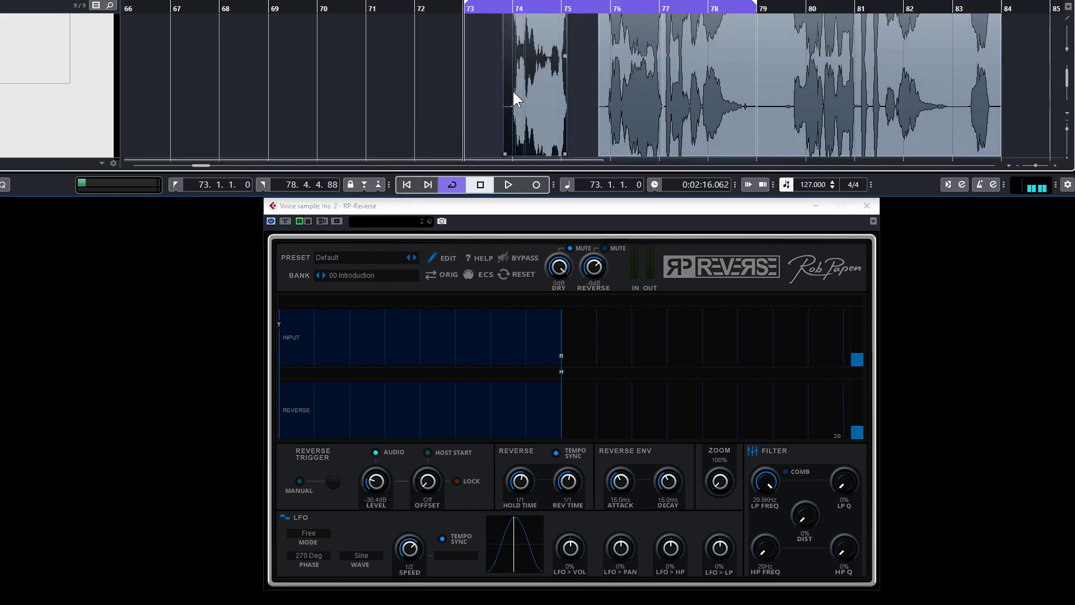
drag(505, 96, 532, 95)
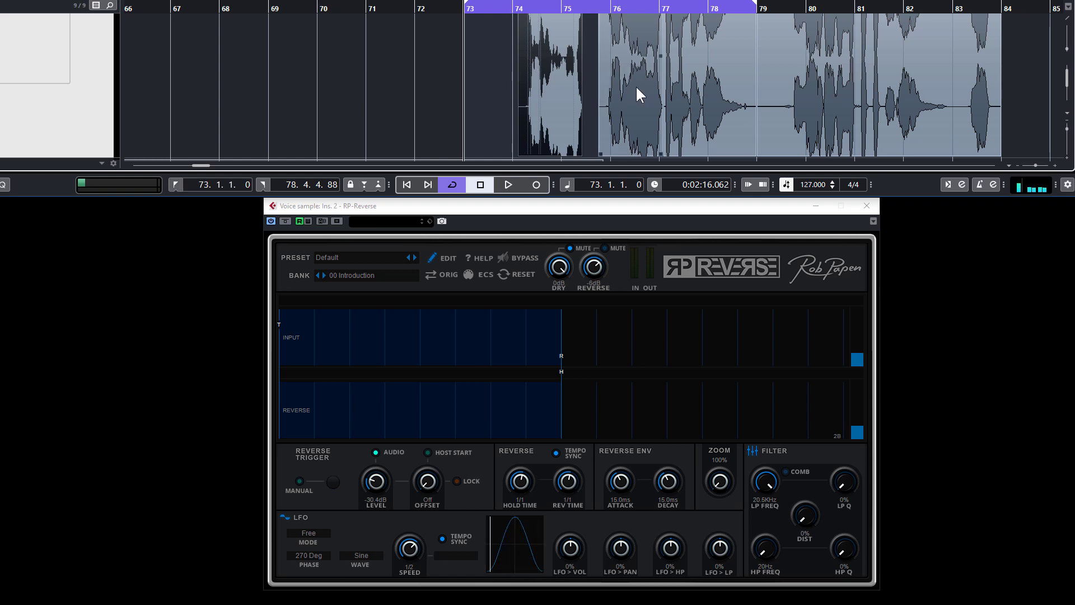
mouse_move(175, 195)
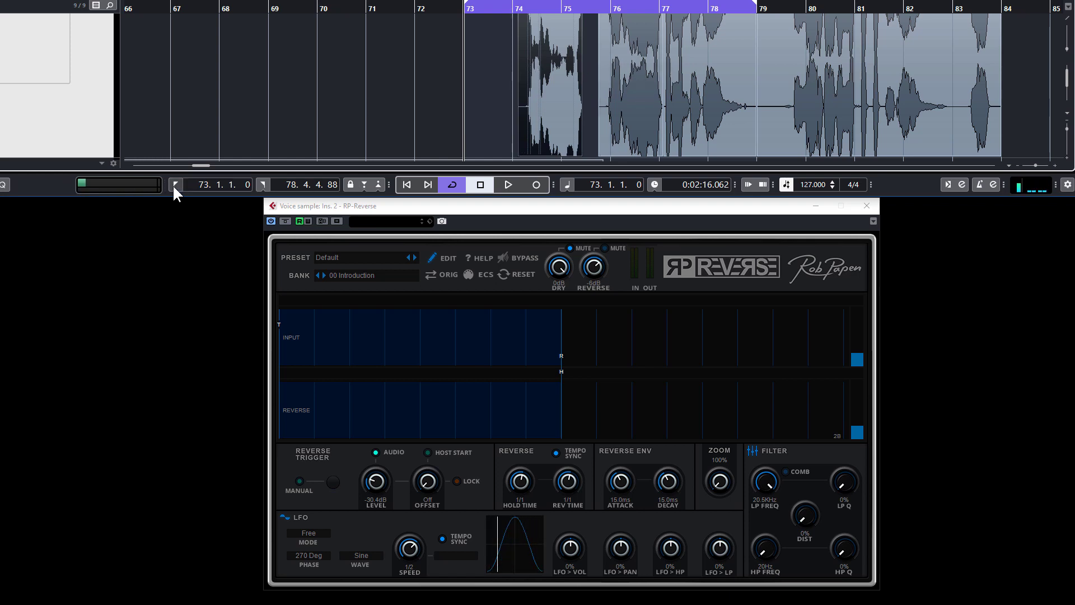
click(507, 184)
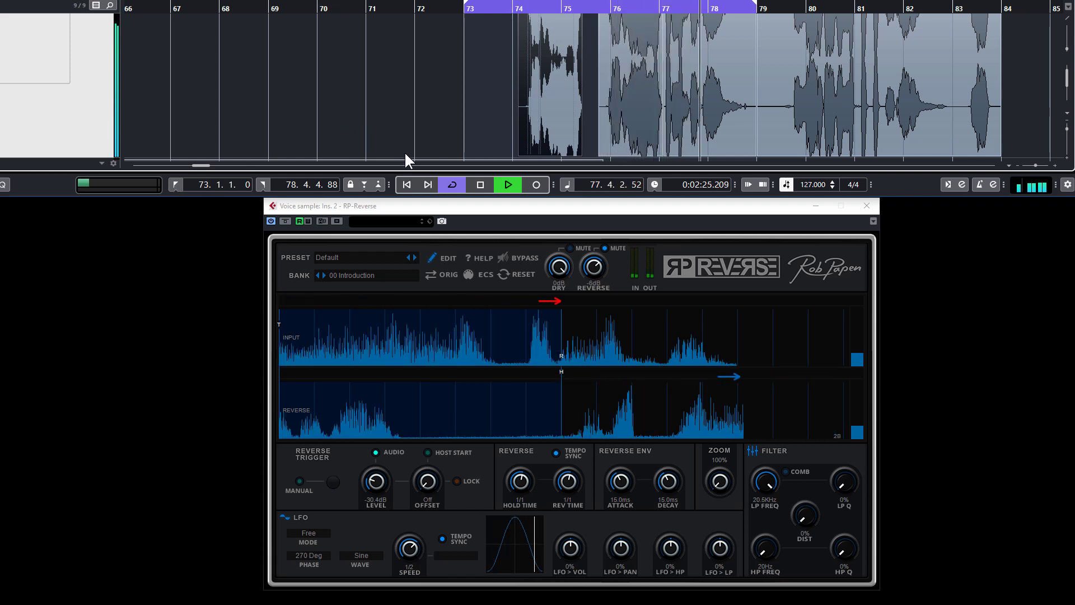
click(480, 184)
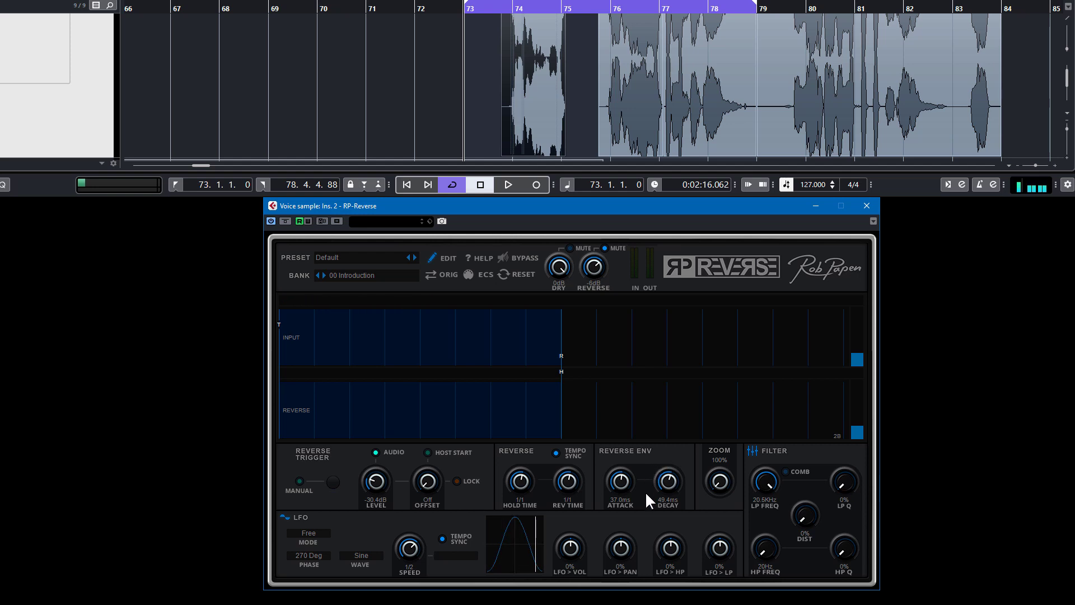
mouse_move(622, 488)
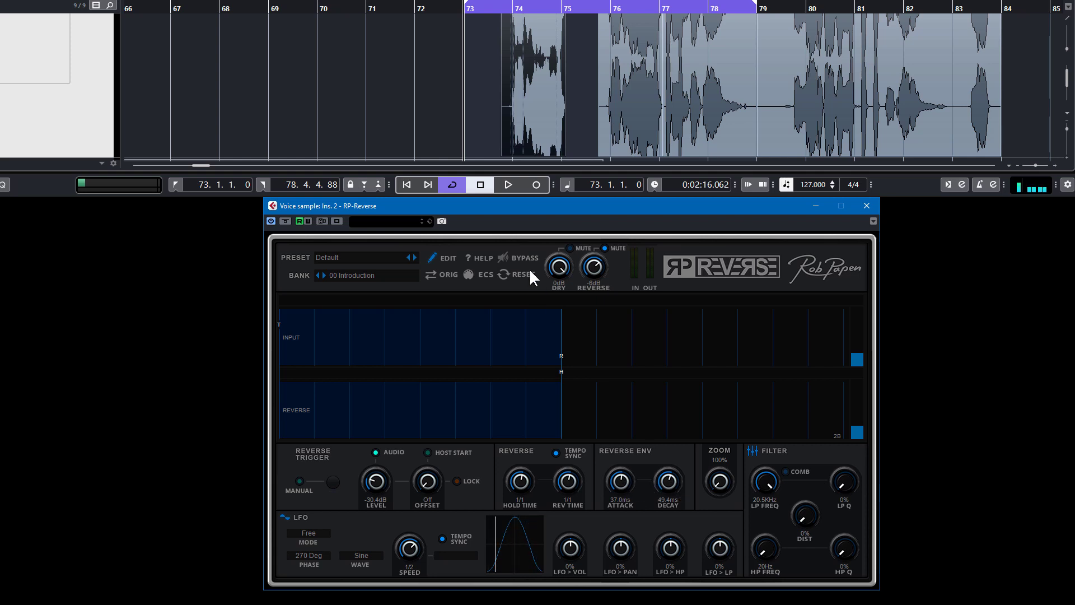
click(507, 184)
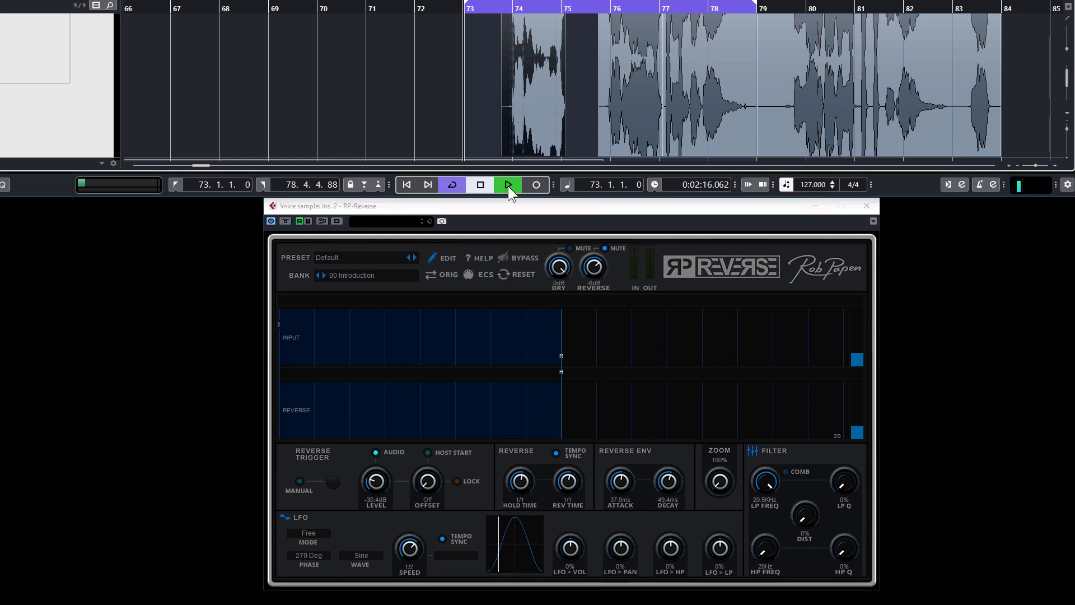
click(507, 184)
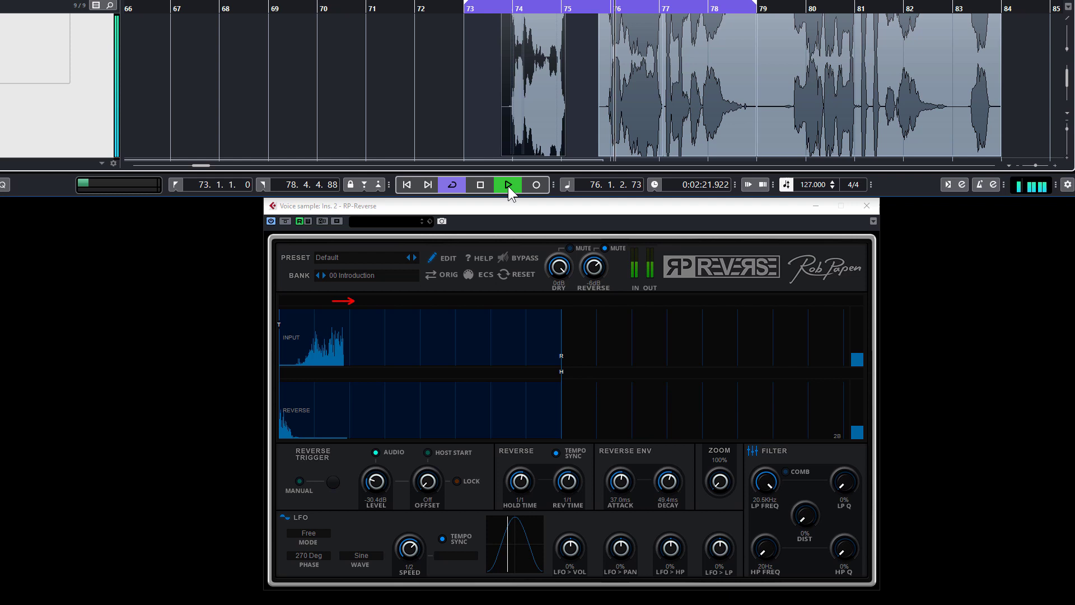
click(507, 184)
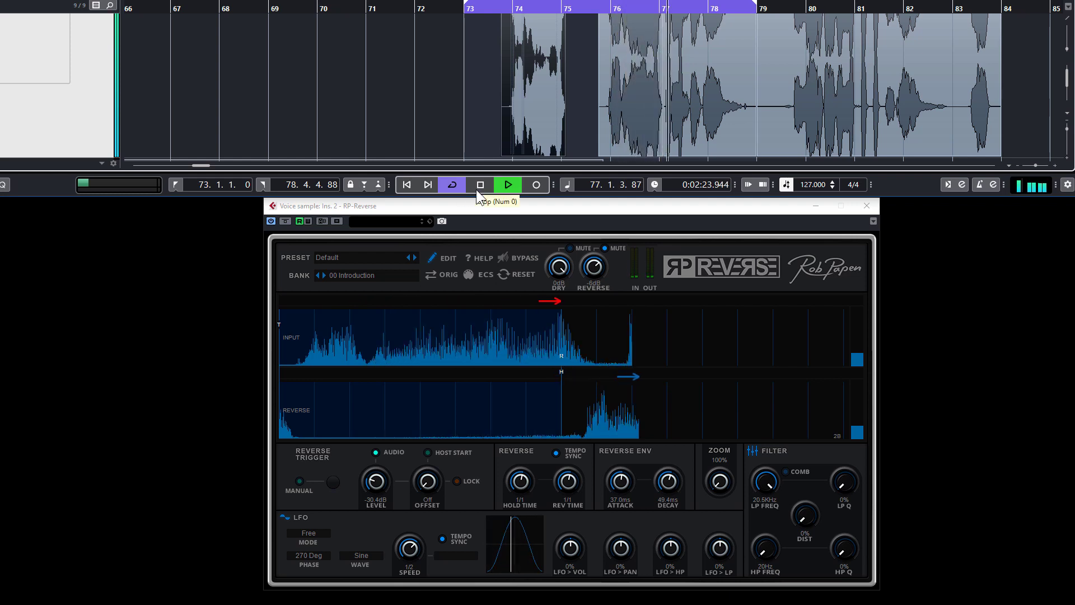
click(480, 183)
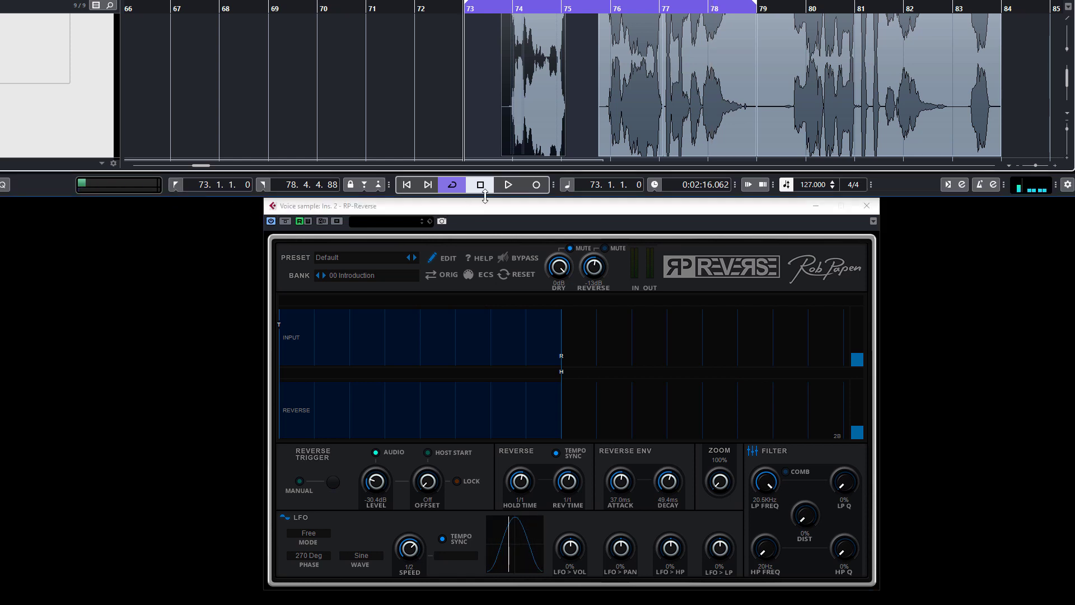
click(508, 184)
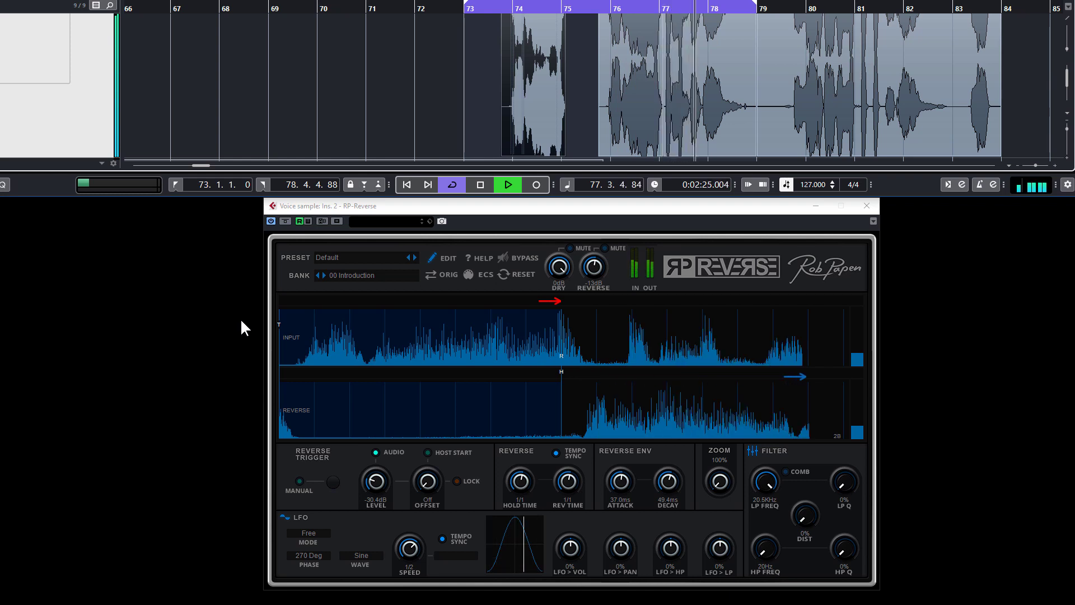
click(508, 184)
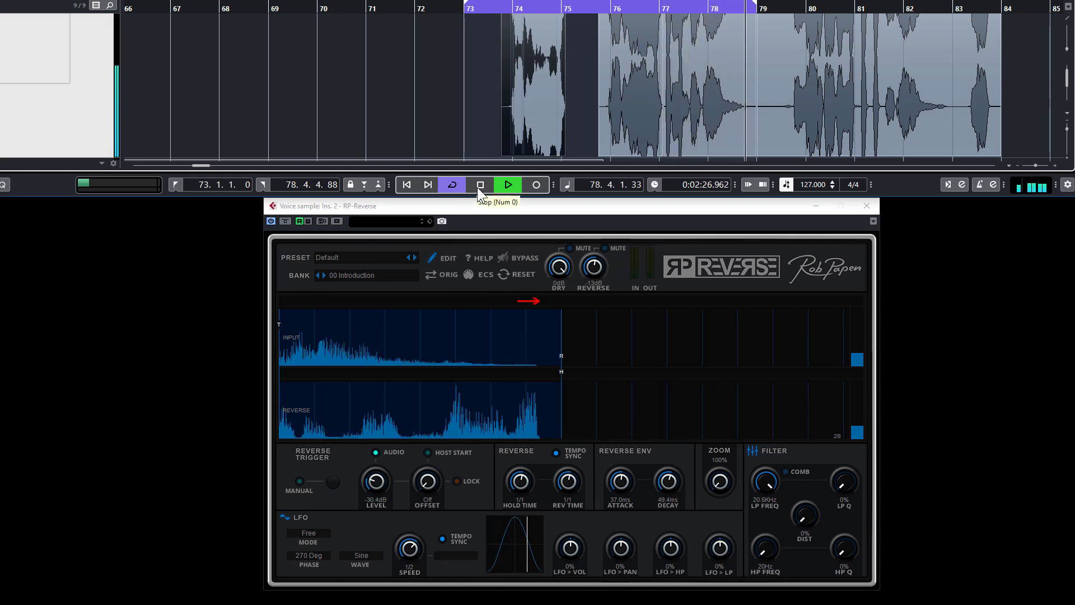
click(480, 184)
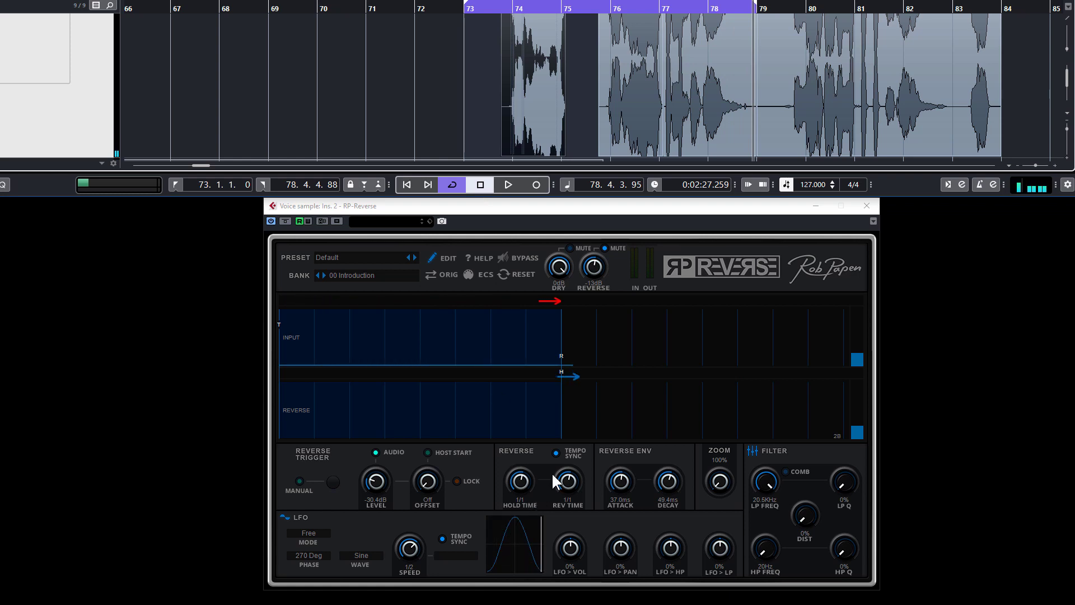
Step: Turn RP-Reverse's Rev Time knob down to half a bar
drag(567, 480, 580, 497)
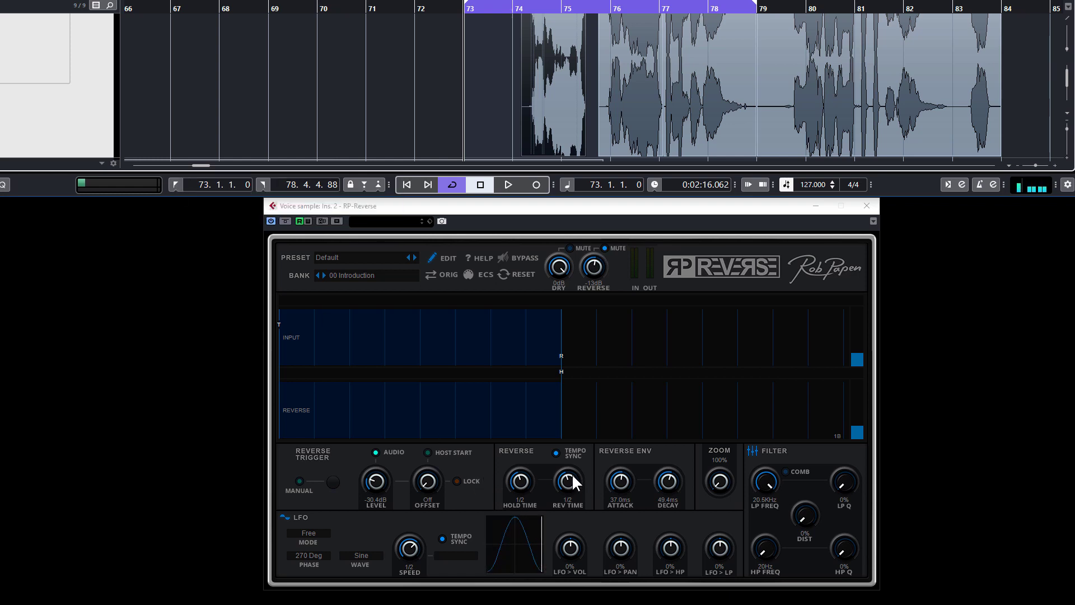
Step: Audition the half-bar reverse on the loop, then stop playback
click(508, 185)
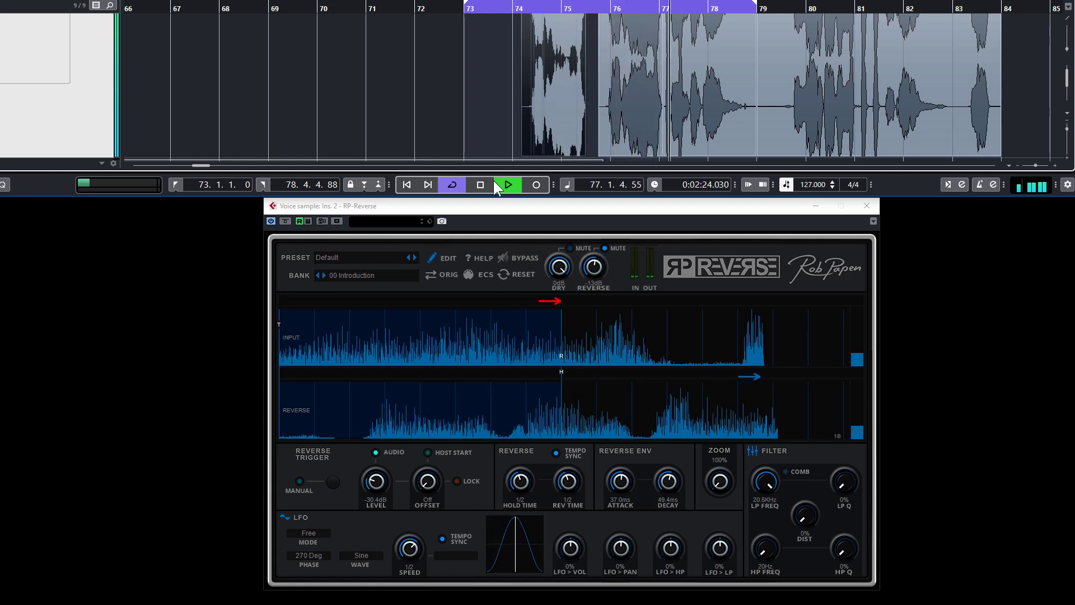
click(480, 184)
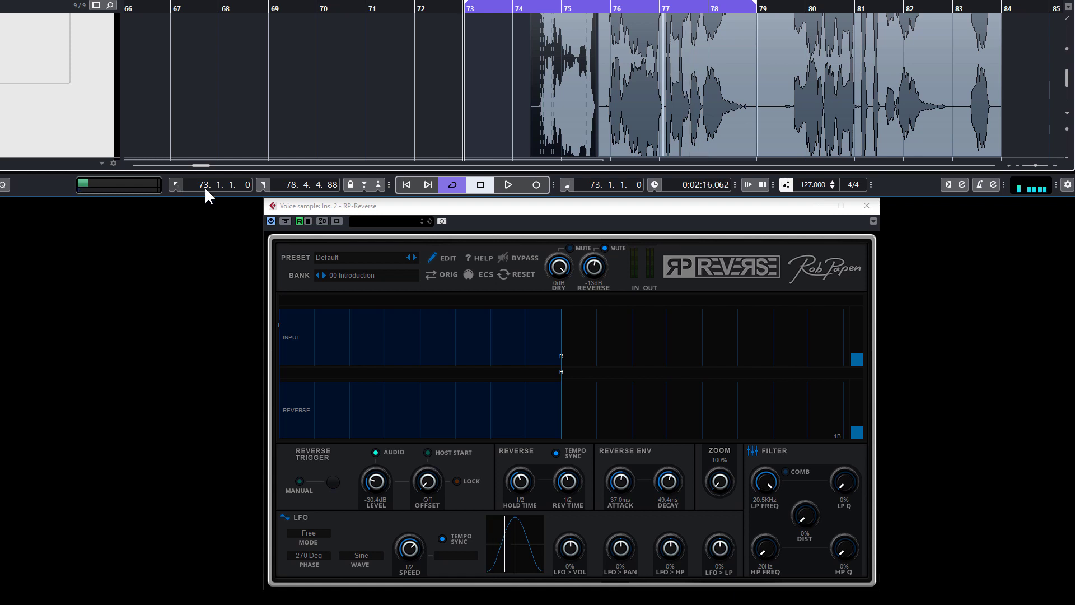
Step: Audition the reverse swell on the loop again, then stop playback
click(507, 184)
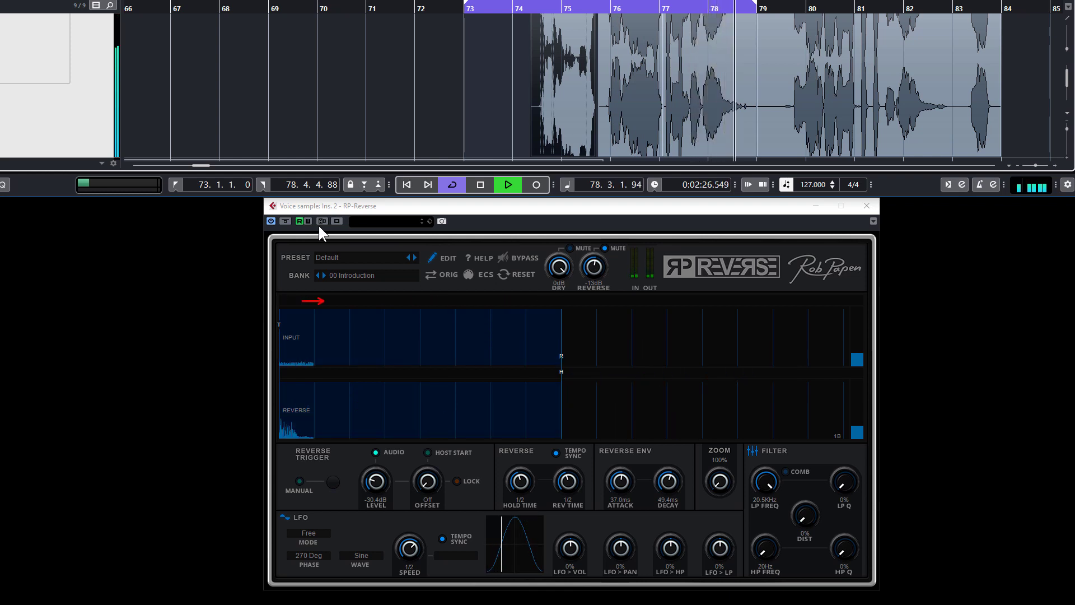
click(507, 184)
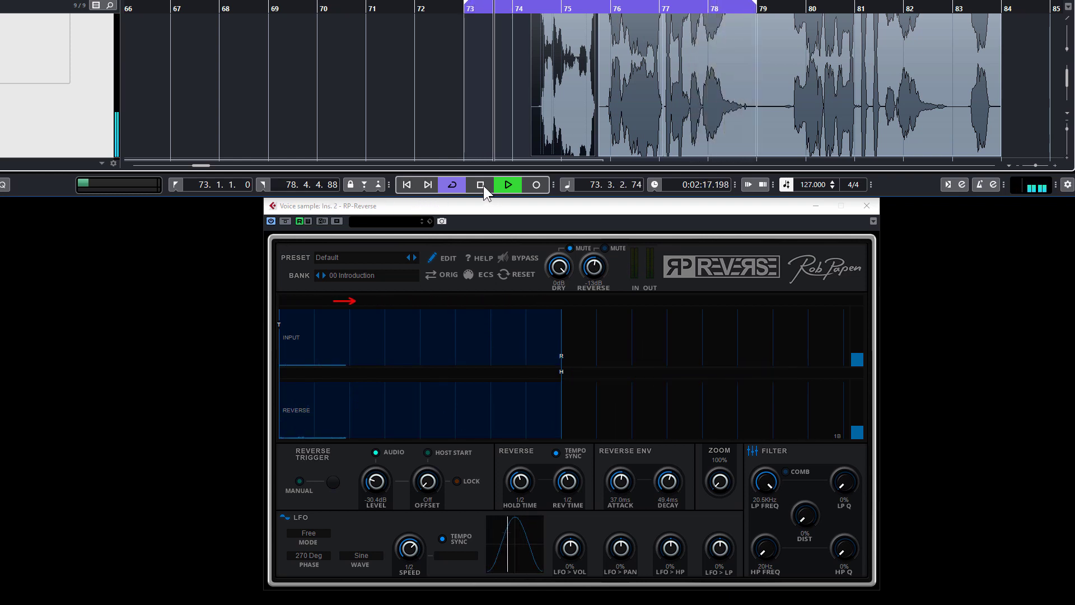
click(507, 184)
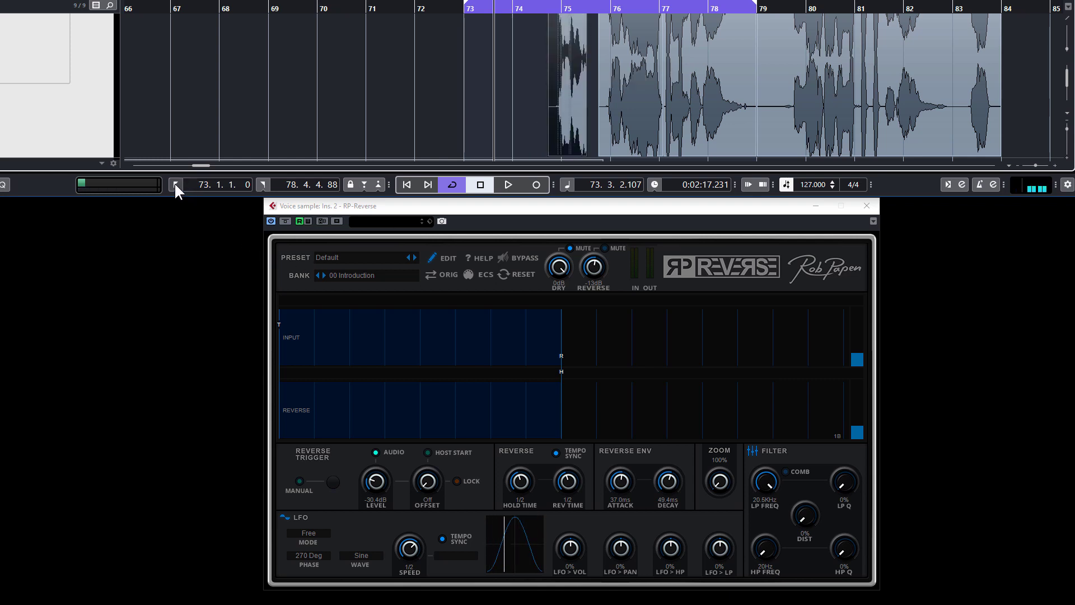
click(508, 184)
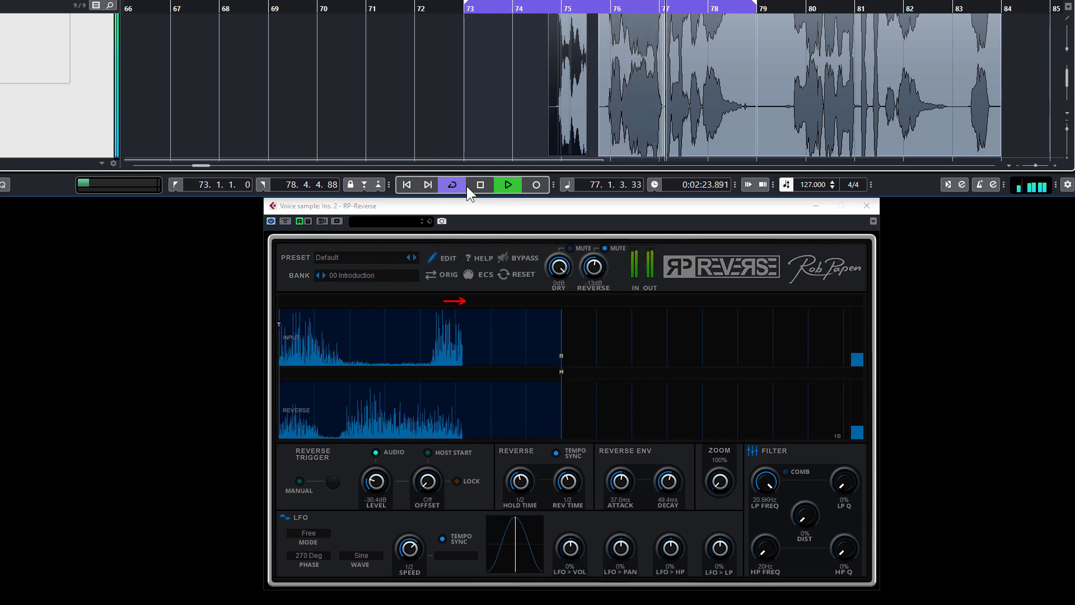
click(508, 184)
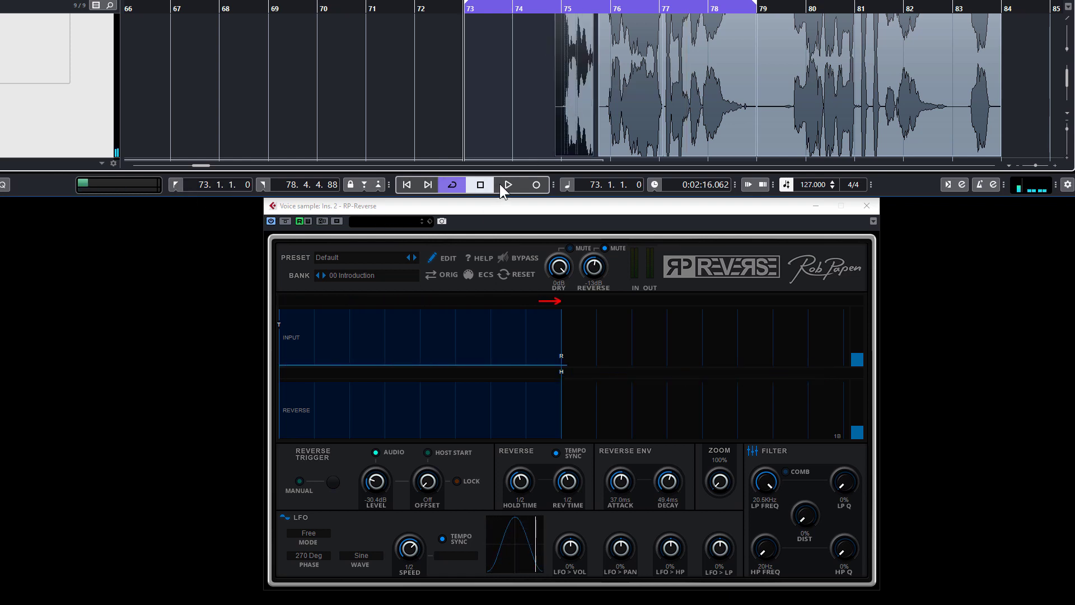
click(508, 184)
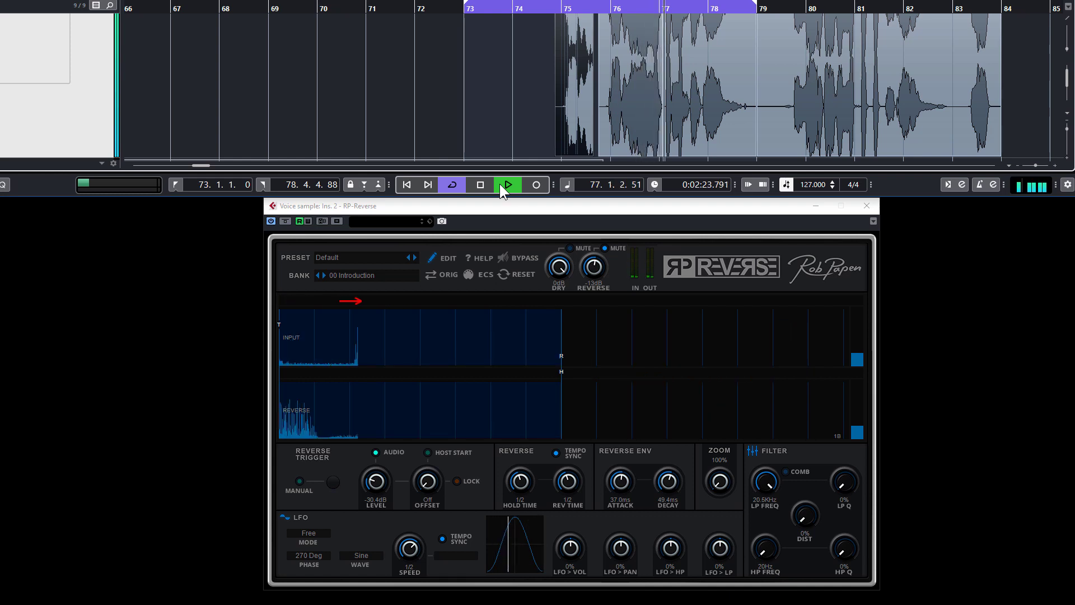
click(507, 184)
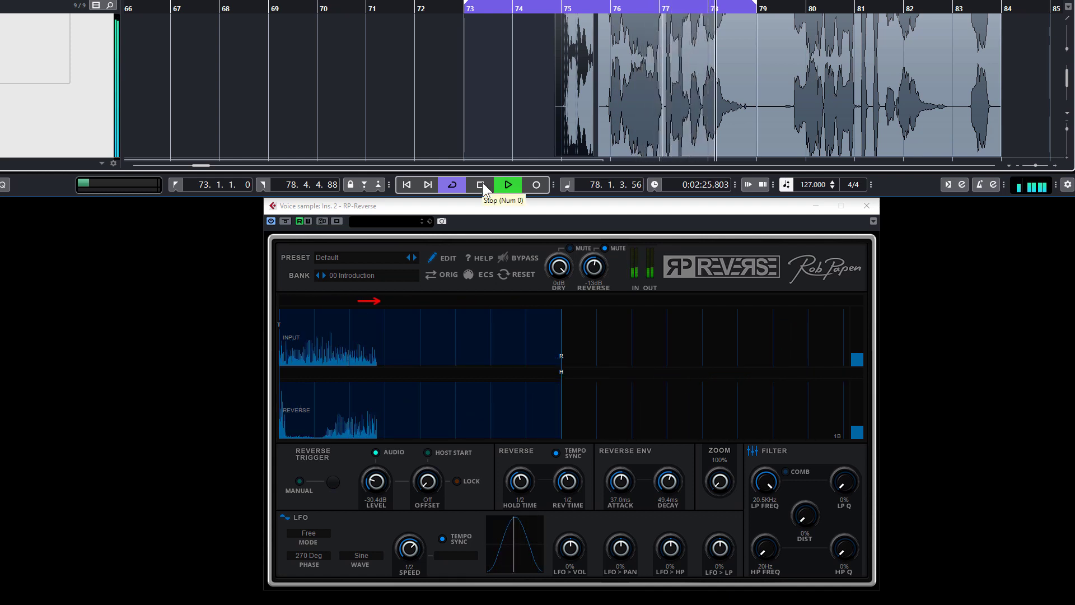
click(482, 184)
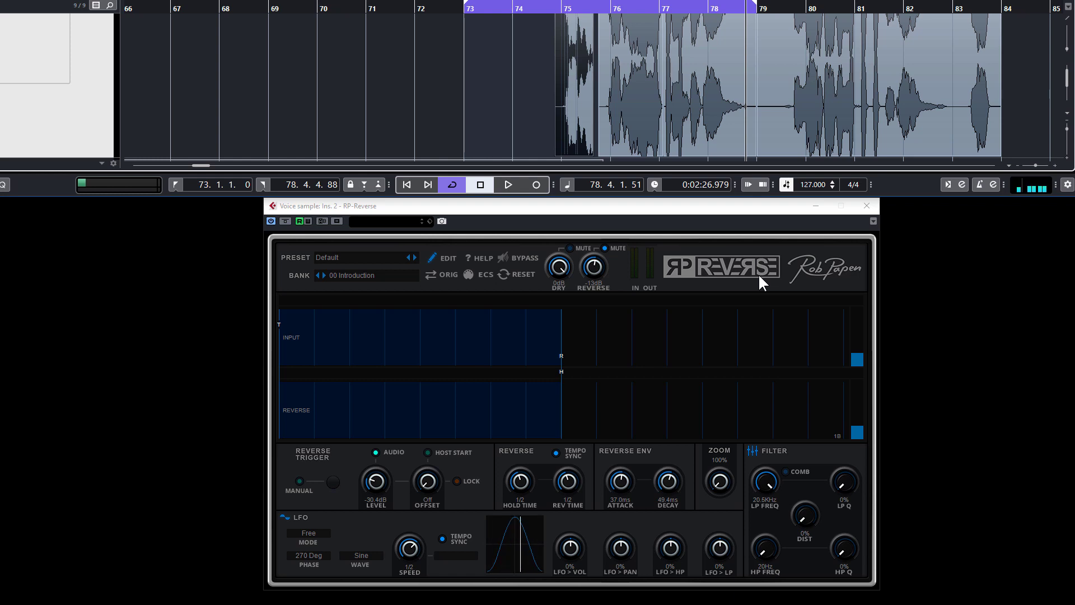
mouse_move(522, 410)
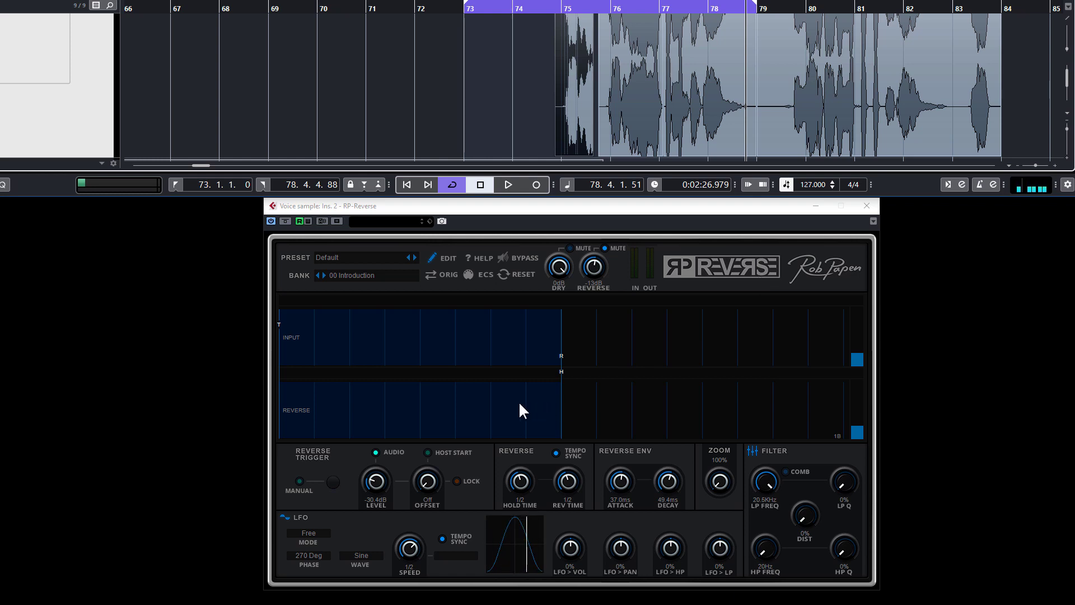